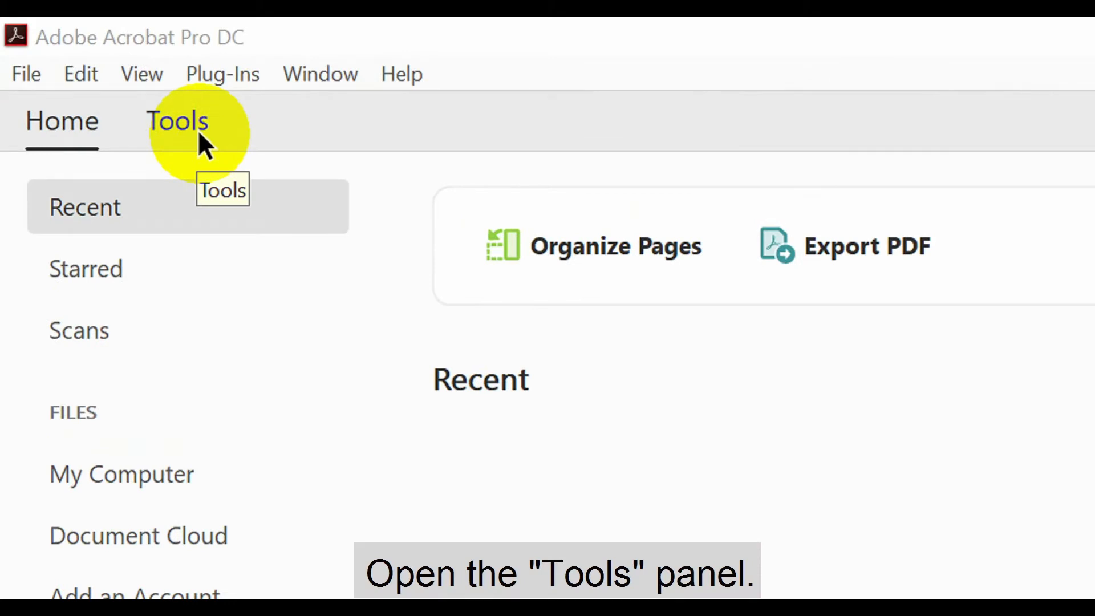
Launch the Action Wizard from the Customize section of Tools.
{"action": "left_click", "coordinate": [177, 121]}
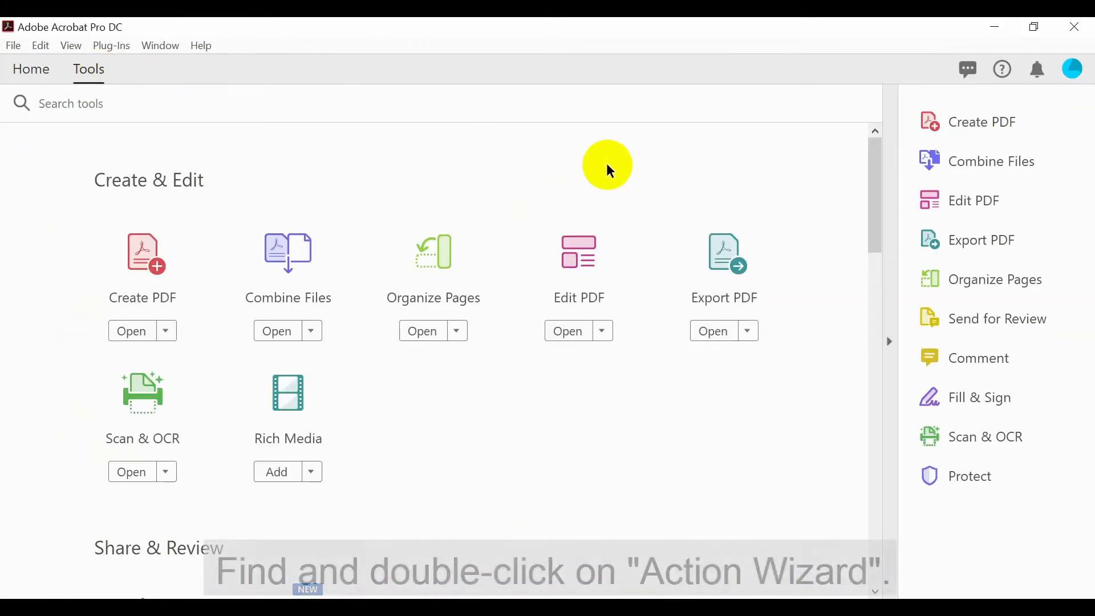
{"action": "scroll", "scroll_direction": "down", "scroll_amount": 3}
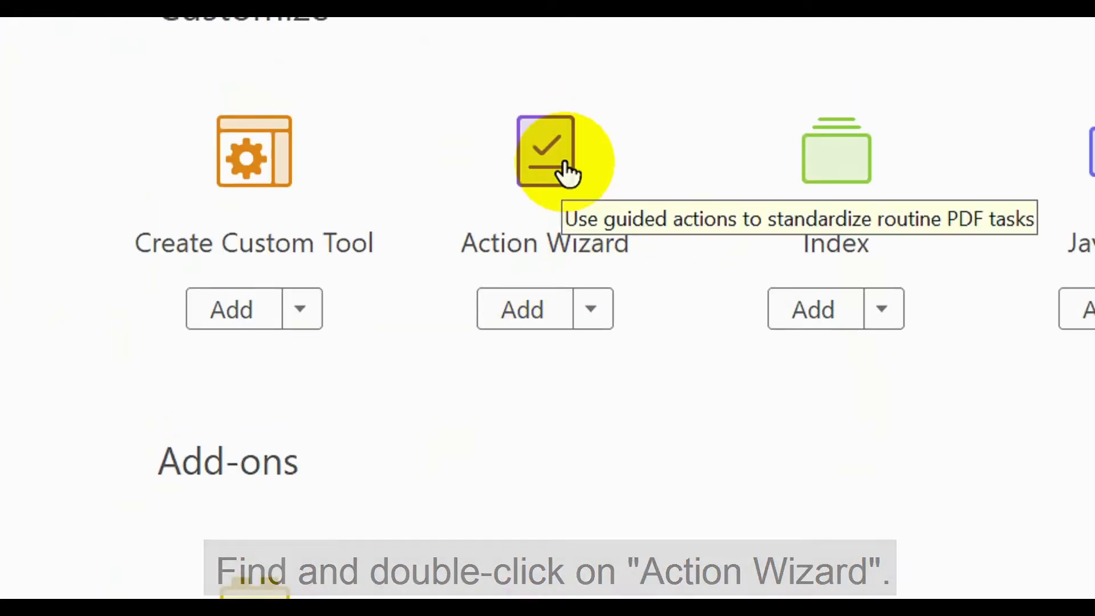
{"action": "double_click", "coordinate": [544, 151]}
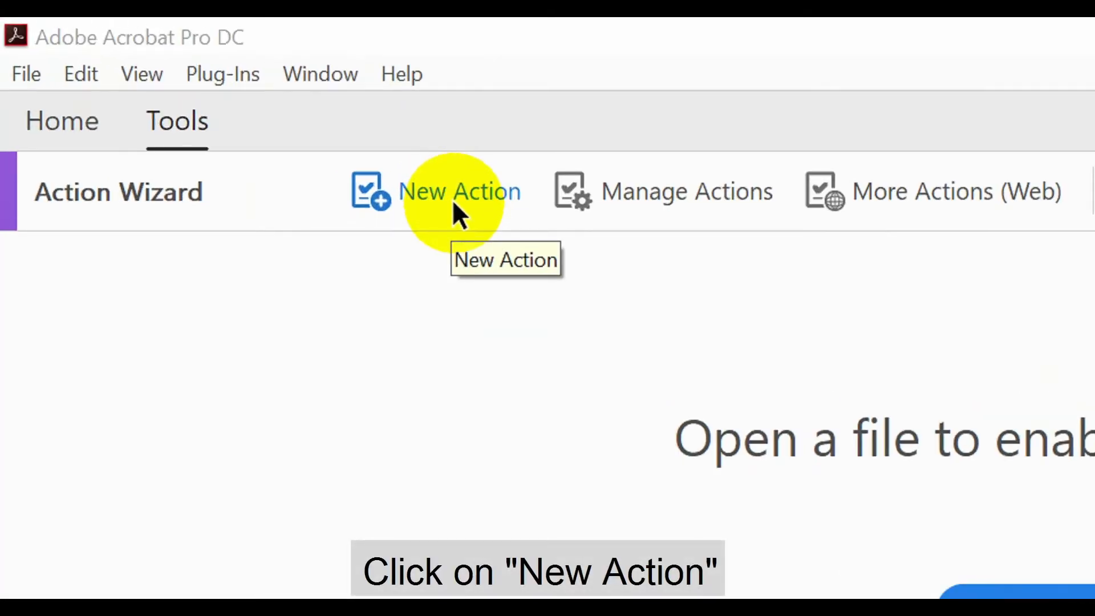
Start a new action and add a Merge Documents step from More Tools.
{"action": "left_click", "coordinate": [459, 191]}
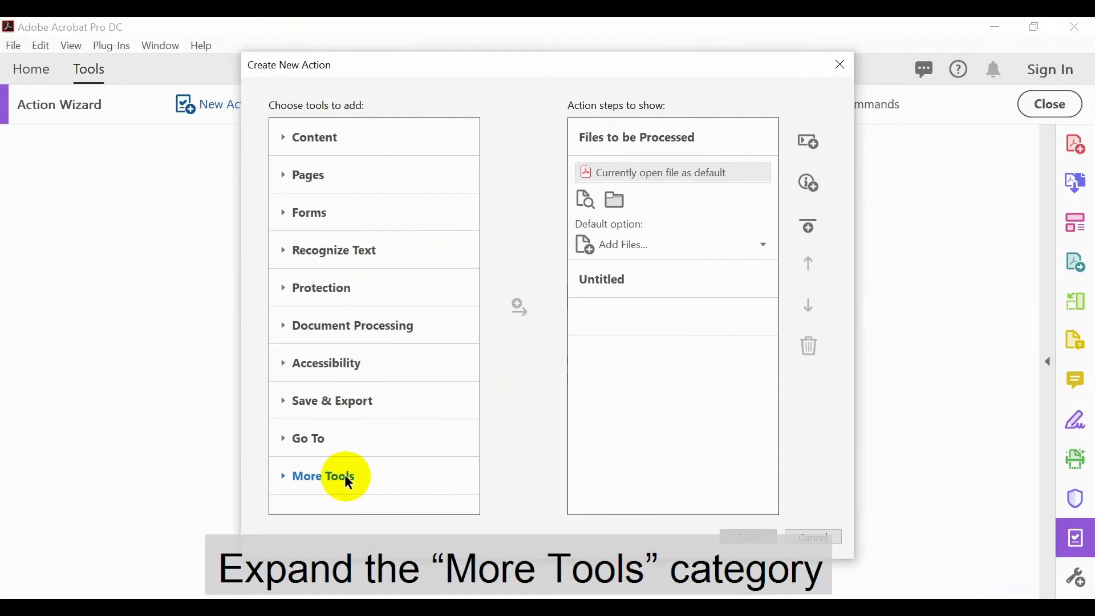
{"action": "left_click", "coordinate": [323, 476]}
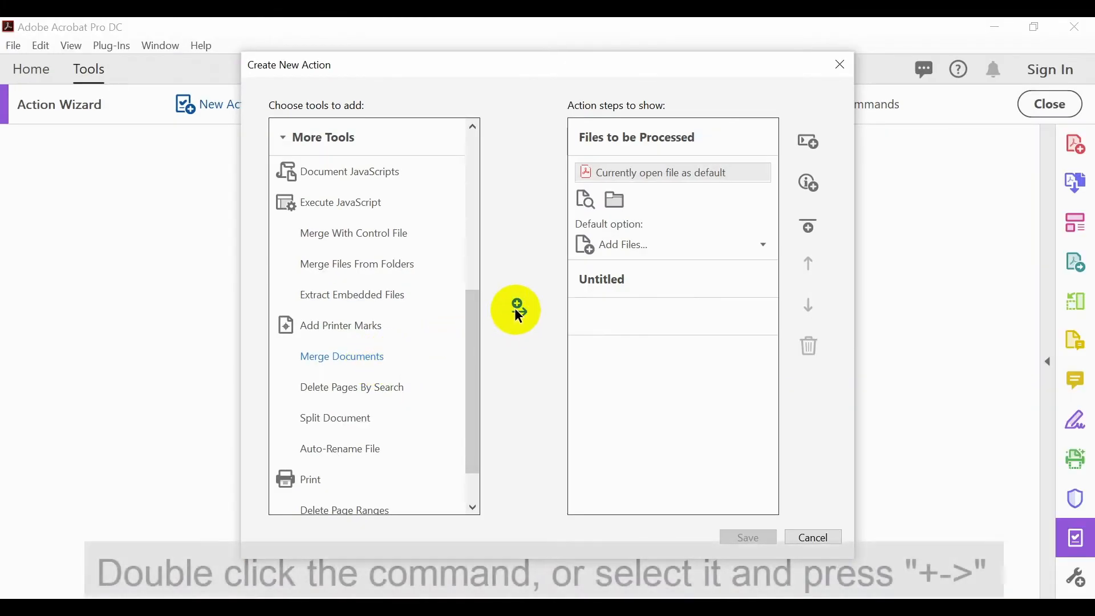
{"action": "mouse_move", "coordinate": [516, 314]}
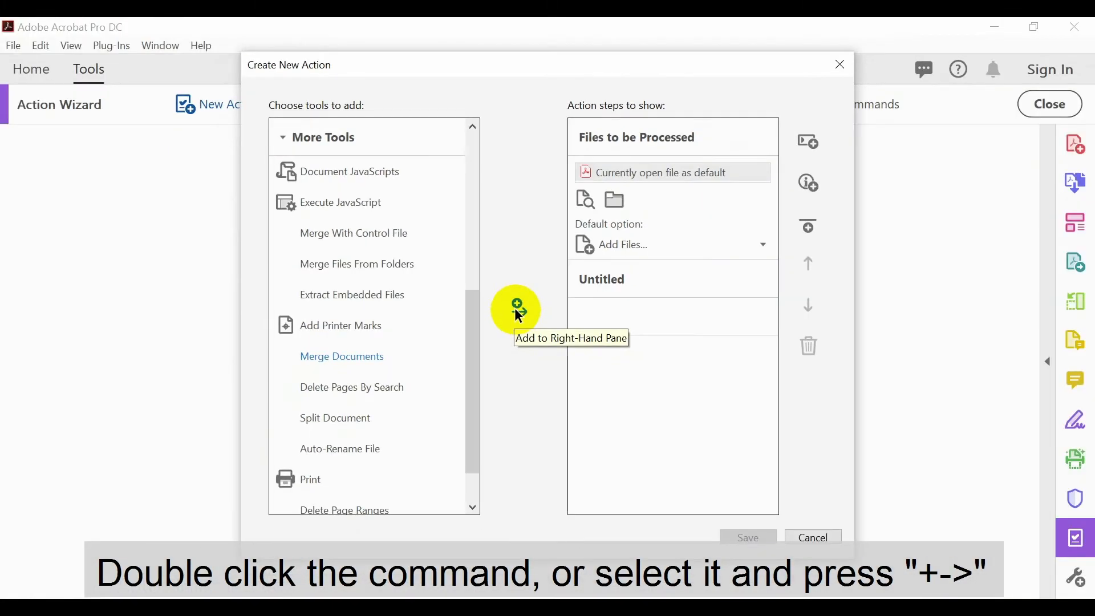
{"action": "double_click", "coordinate": [341, 356]}
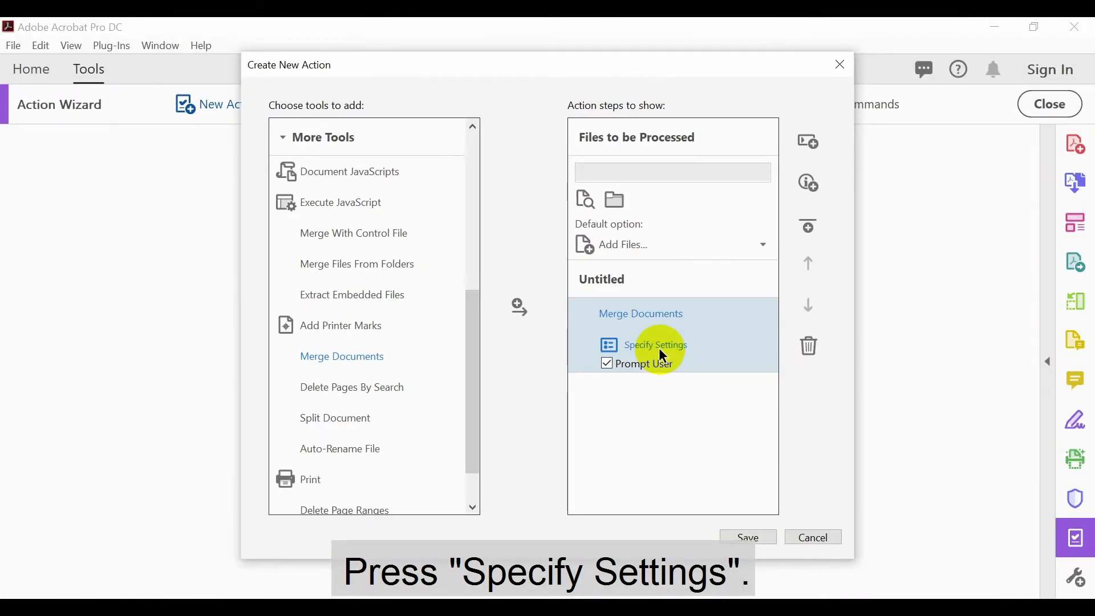
Add 'Input Folder' with all pages as the Merge Documents source.
{"action": "left_click", "coordinate": [656, 345]}
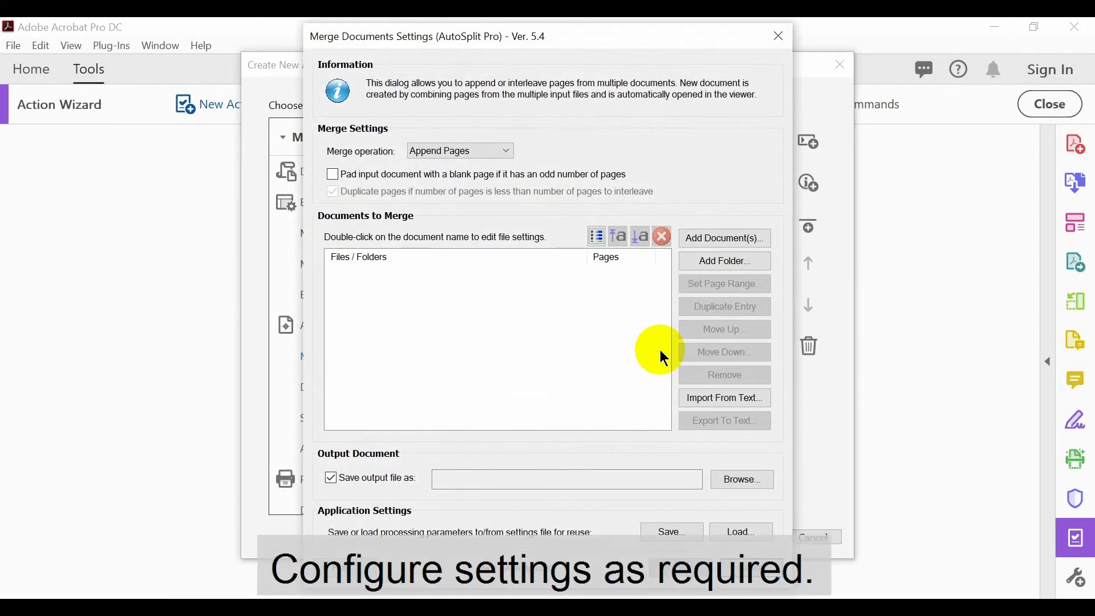
{"action": "mouse_move", "coordinate": [734, 273]}
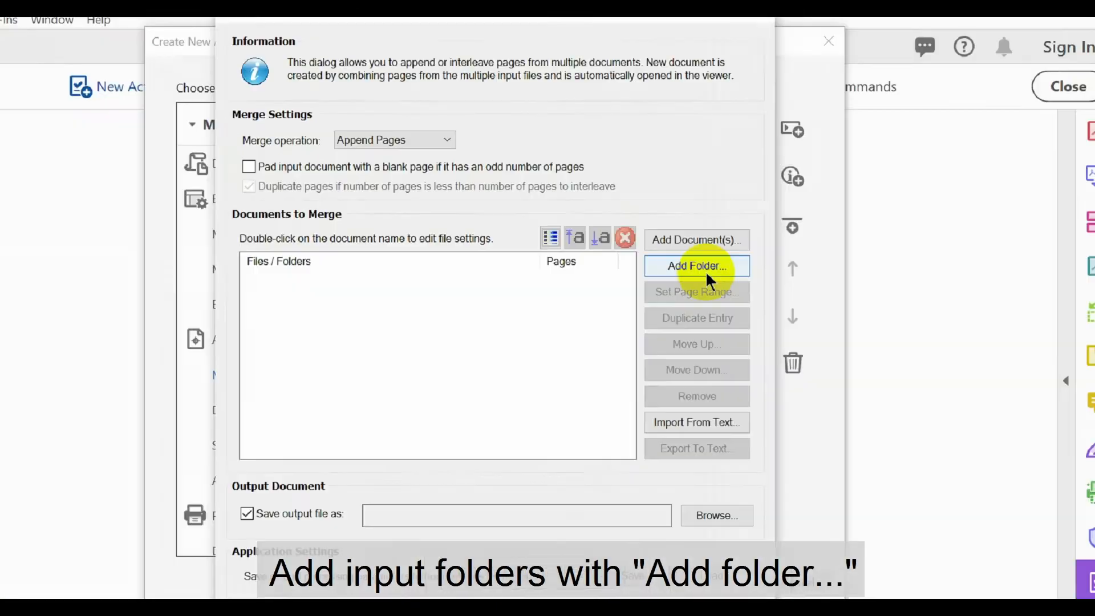
{"action": "left_click", "coordinate": [696, 265]}
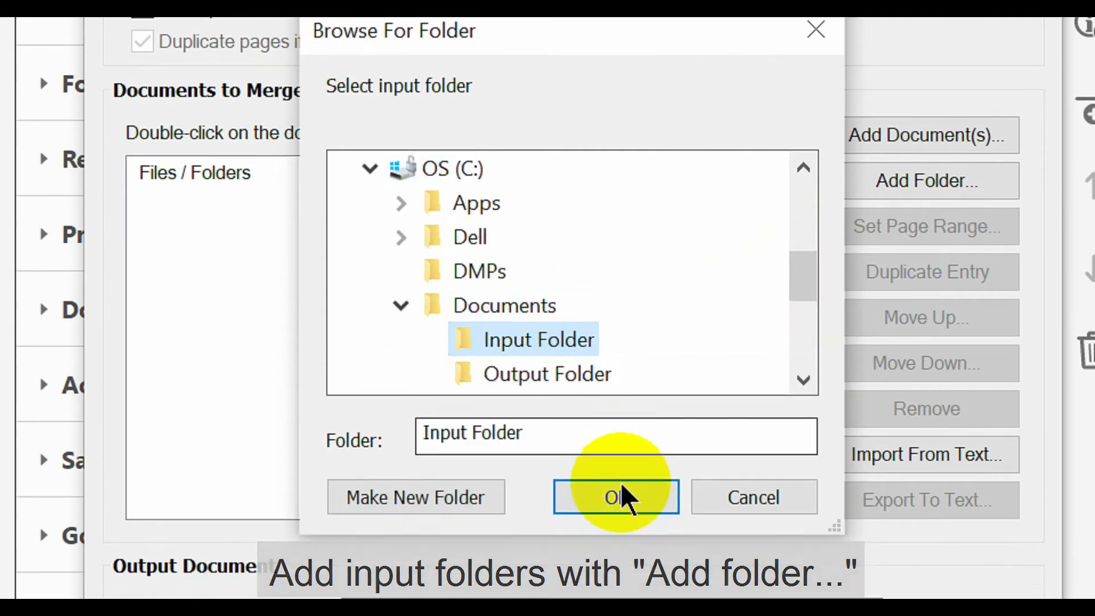
{"action": "left_click", "coordinate": [617, 498]}
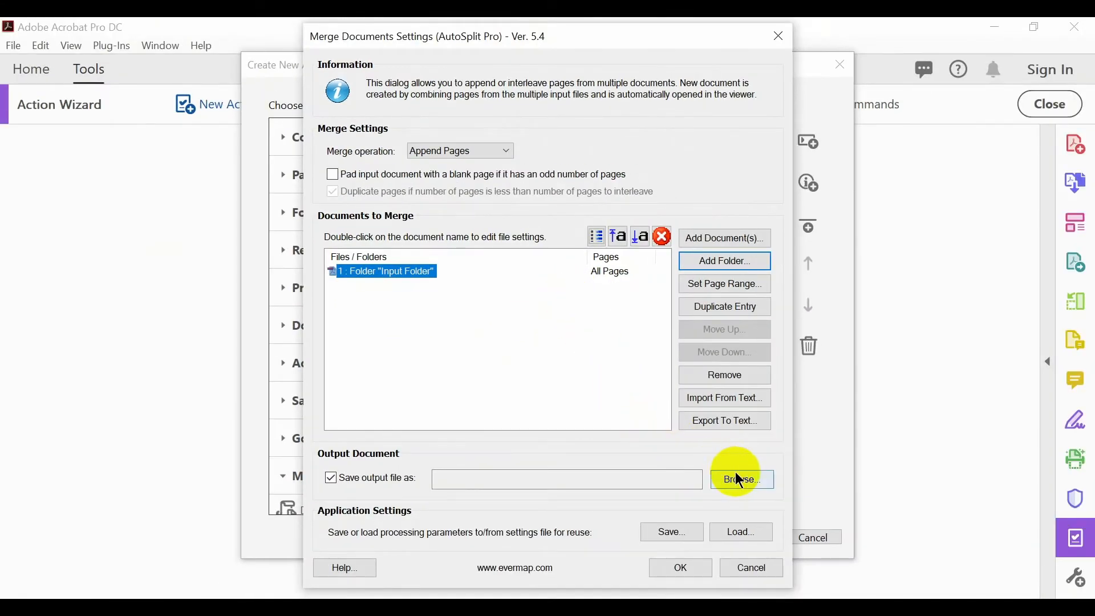
Save merged output as MergeResults.pdf in Output Folder and confirm the settings.
{"action": "left_click", "coordinate": [741, 479]}
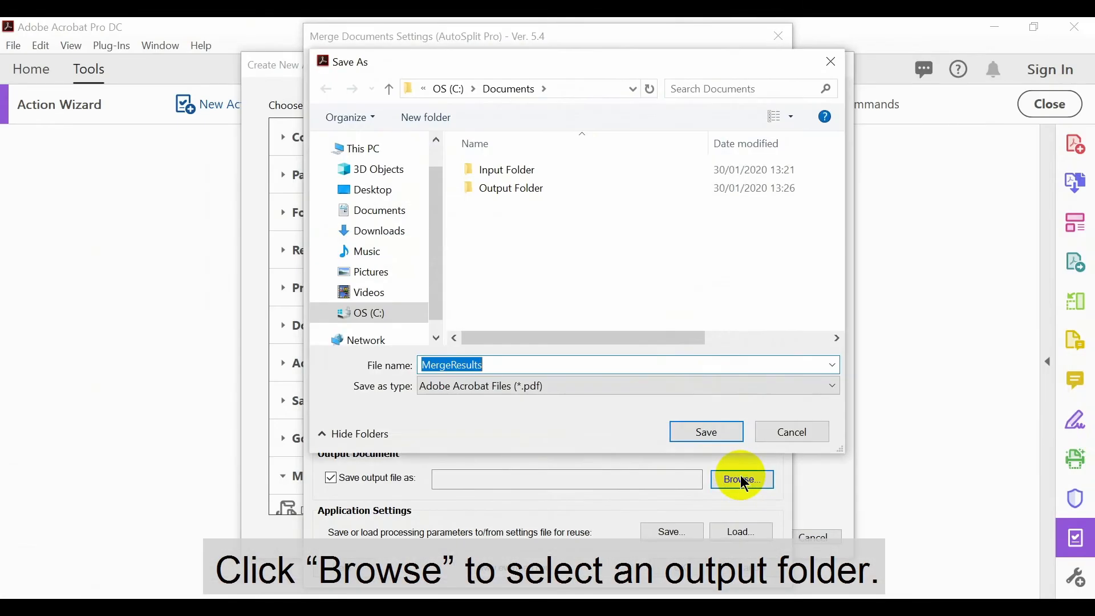
{"action": "left_click", "coordinate": [511, 188]}
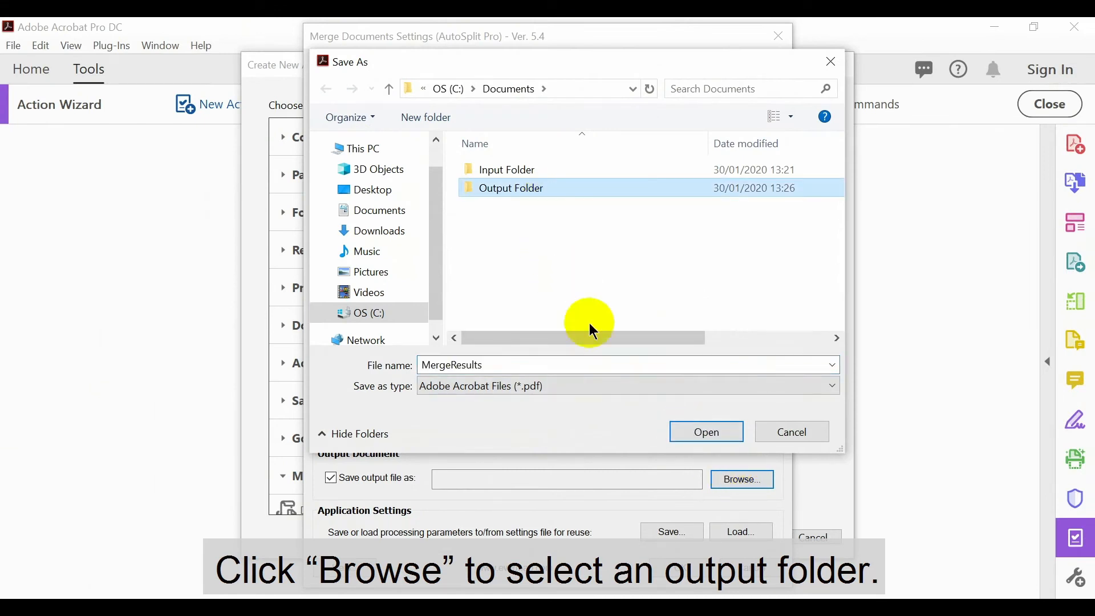
{"action": "left_click", "coordinate": [706, 432]}
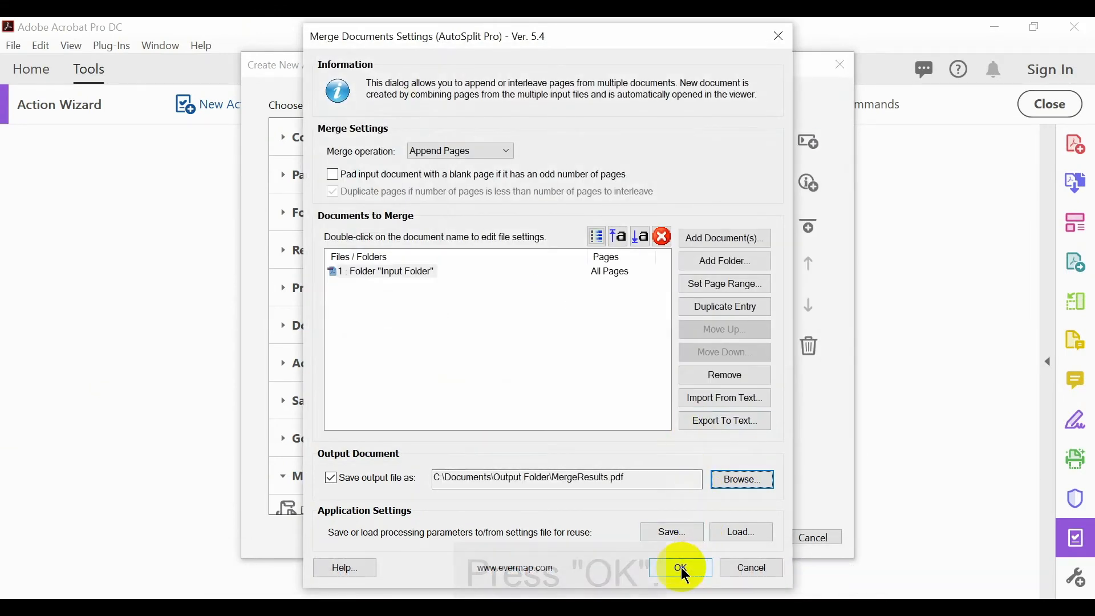
{"action": "left_click", "coordinate": [680, 567]}
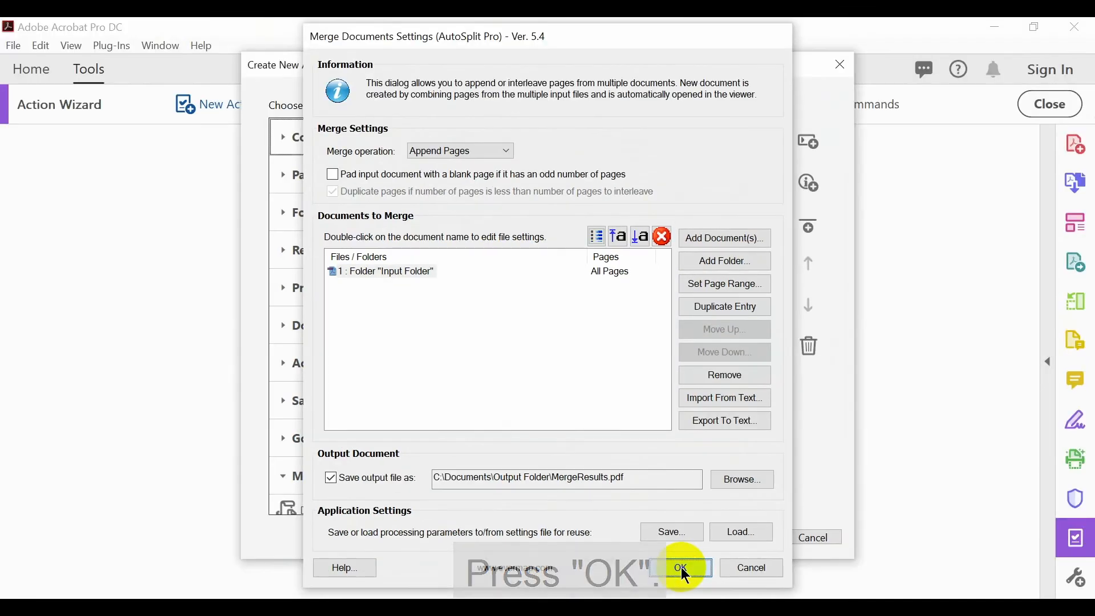
{"action": "left_click", "coordinate": [682, 568]}
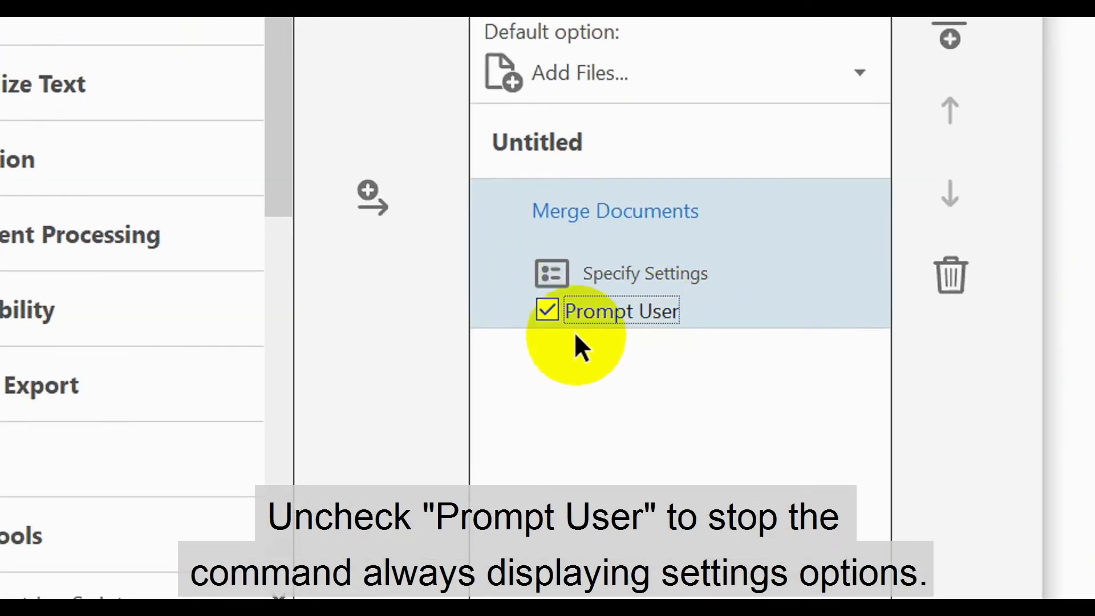
Turn off Prompt User and add a stub INV.TASK PDF from Input Folder to process.
{"action": "left_click", "coordinate": [547, 310]}
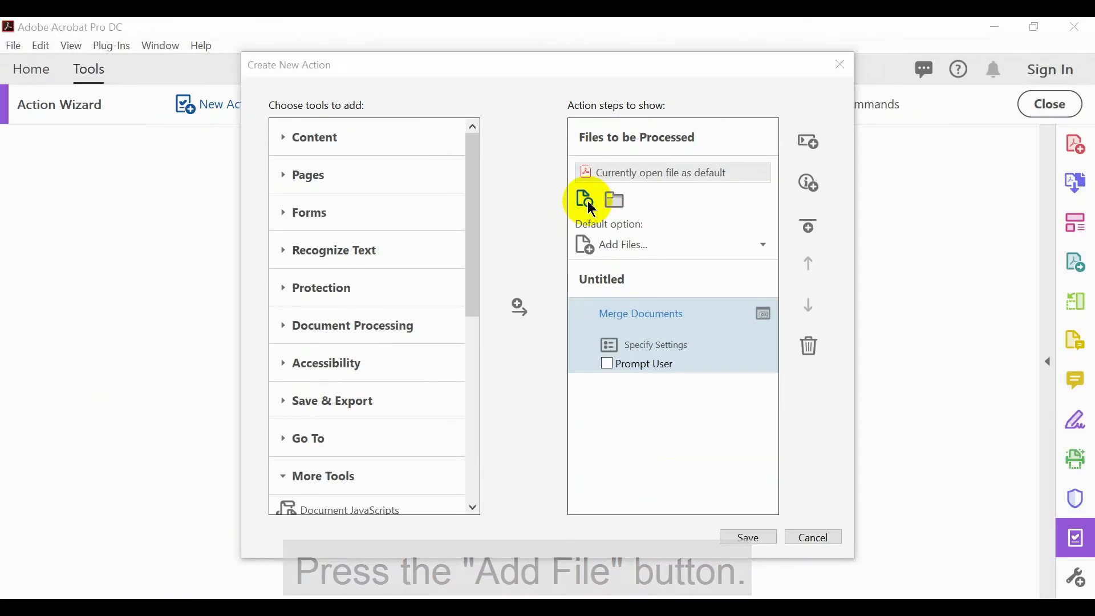
{"action": "left_click", "coordinate": [584, 199]}
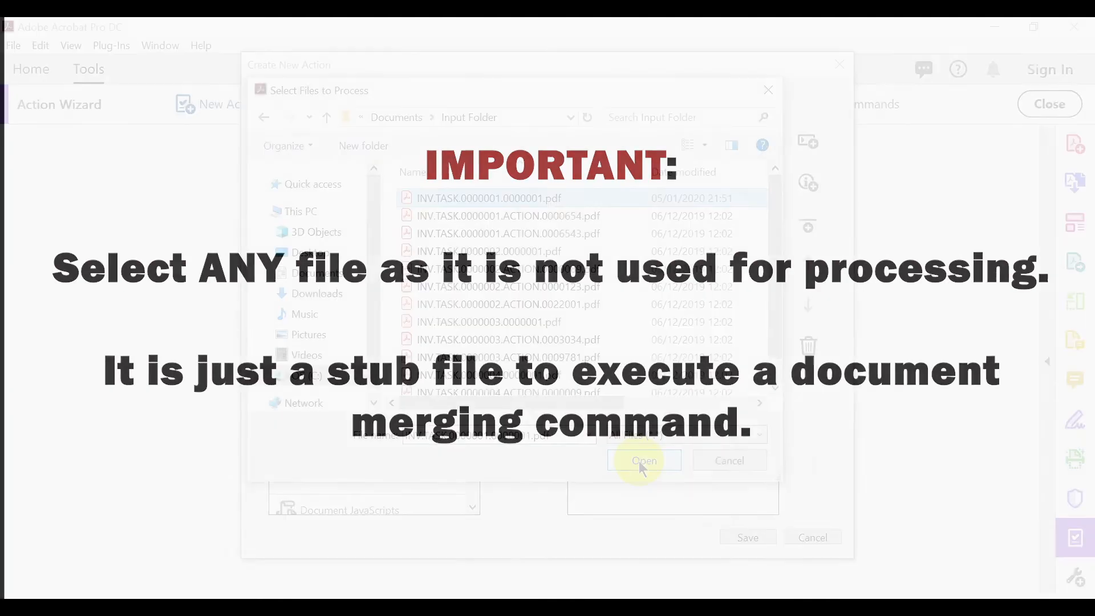
{"action": "left_click", "coordinate": [644, 460]}
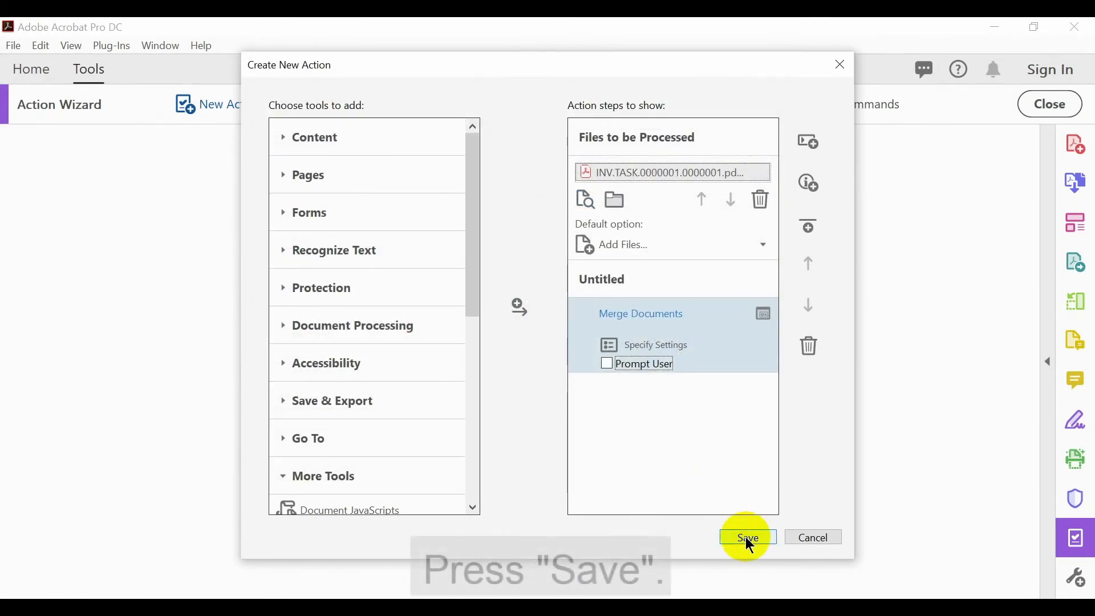
Save the action under the name 'Merging Documents'.
{"action": "left_click", "coordinate": [748, 537]}
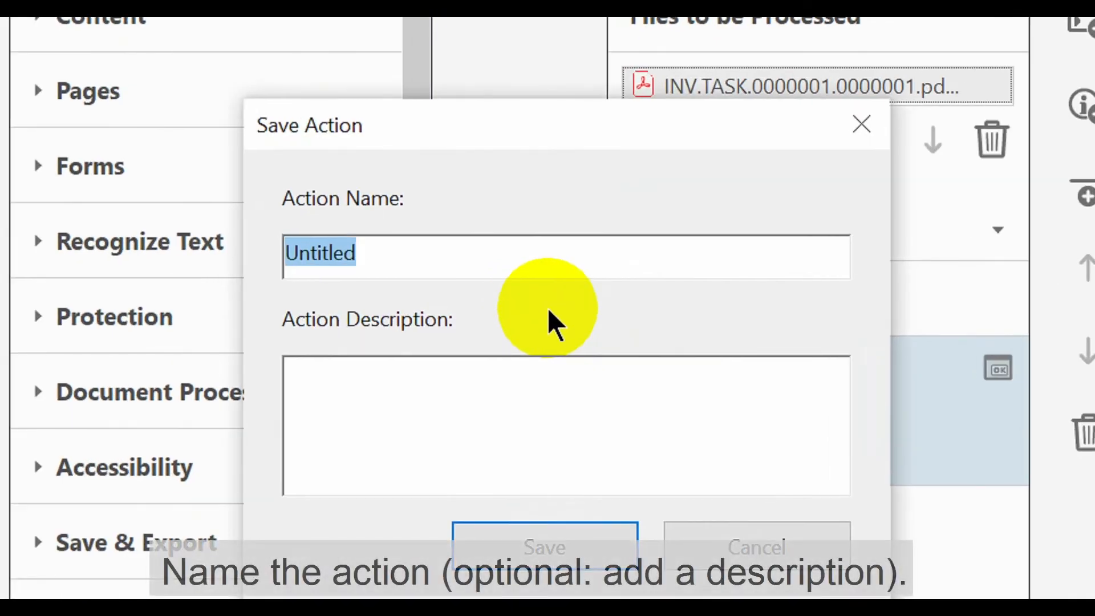
{"action": "type", "text": "Merging Documents"}
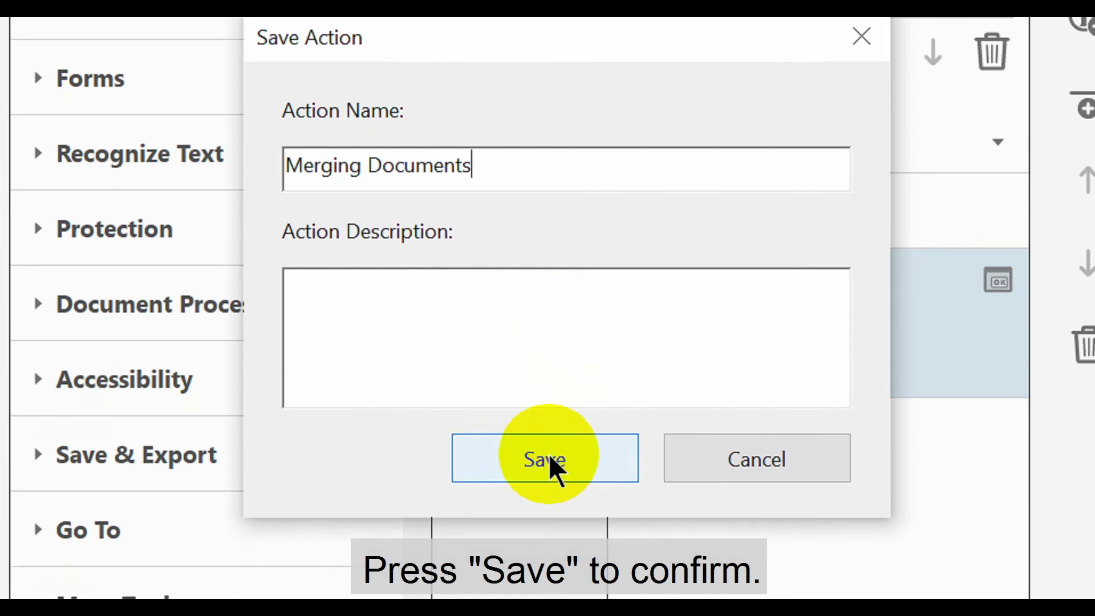
{"action": "left_click", "coordinate": [543, 460]}
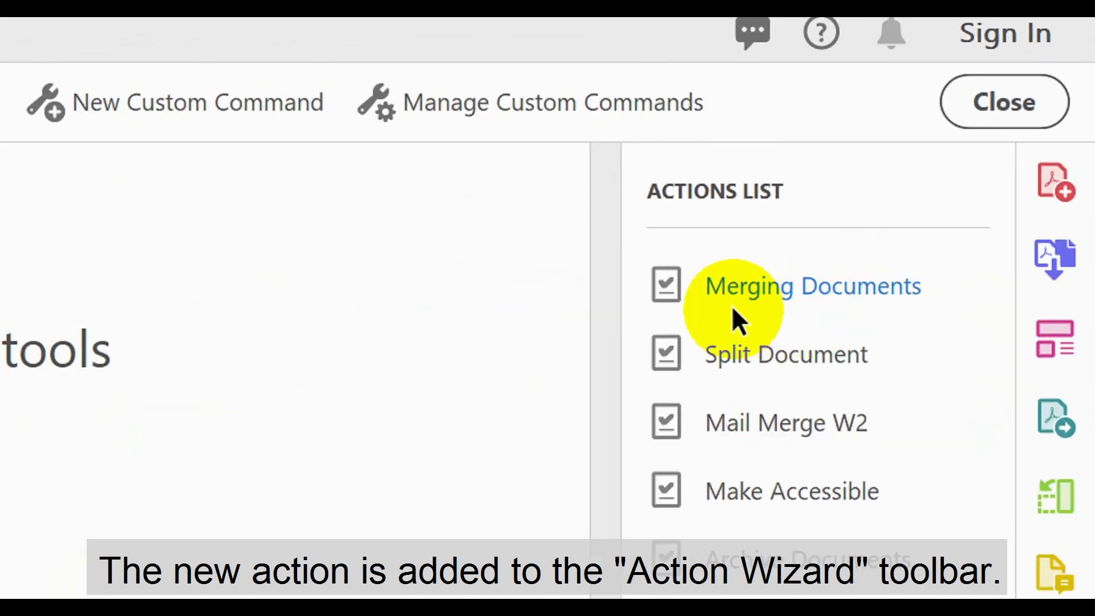
Run the 'Merging Documents' action from the Actions List.
{"action": "left_click", "coordinate": [811, 286]}
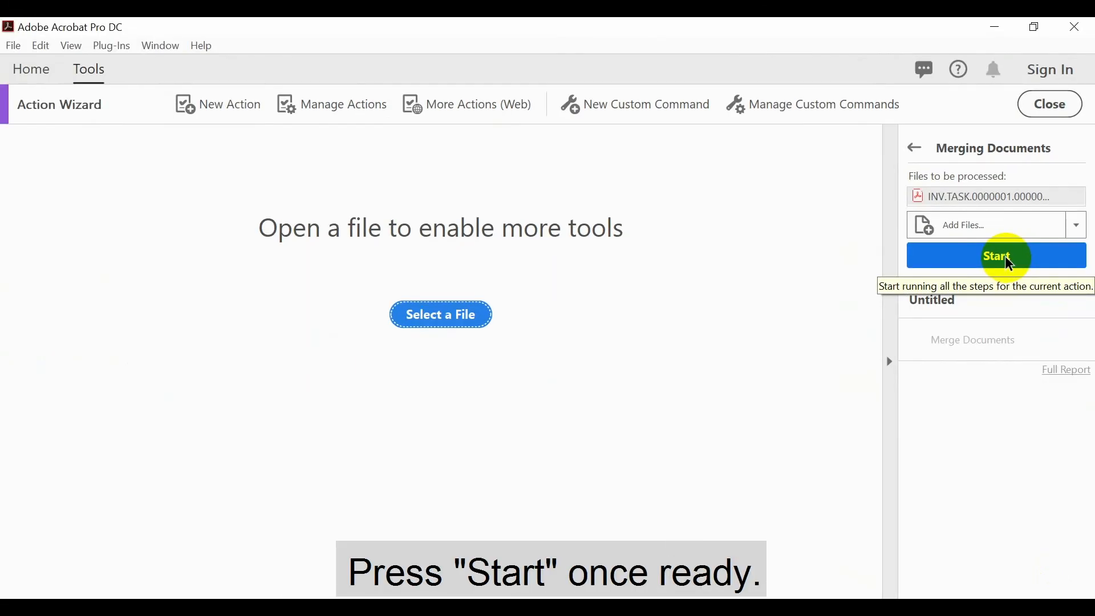
{"action": "left_click", "coordinate": [996, 255]}
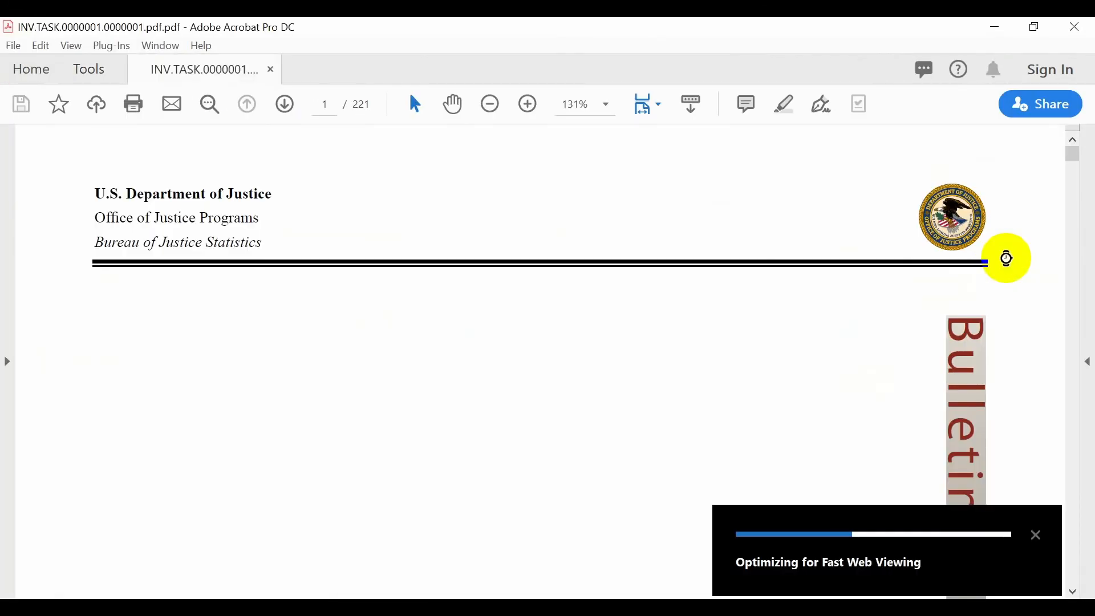